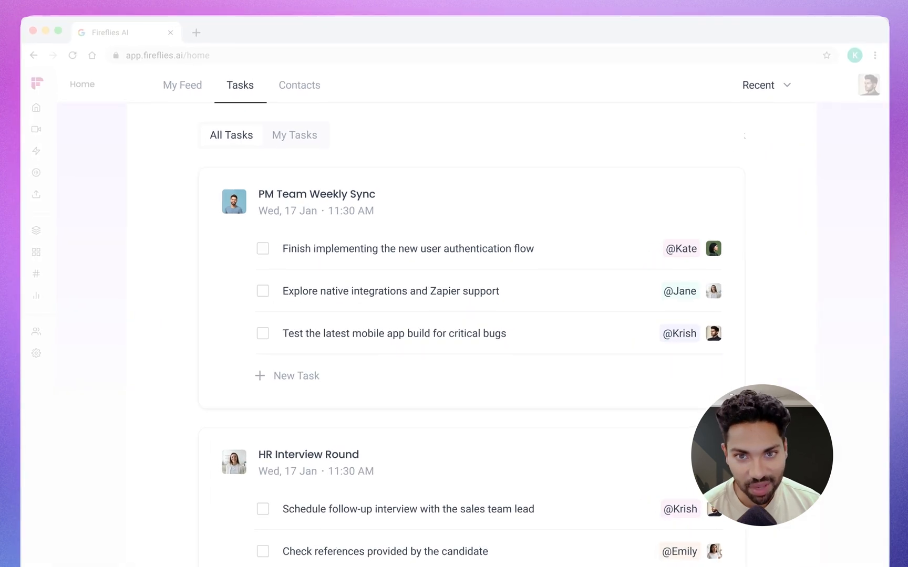
# Mark 'Test the latest mobile app build for critical bugs' as completed under PM Team Weekly Sync.
pyautogui.click(263, 334)
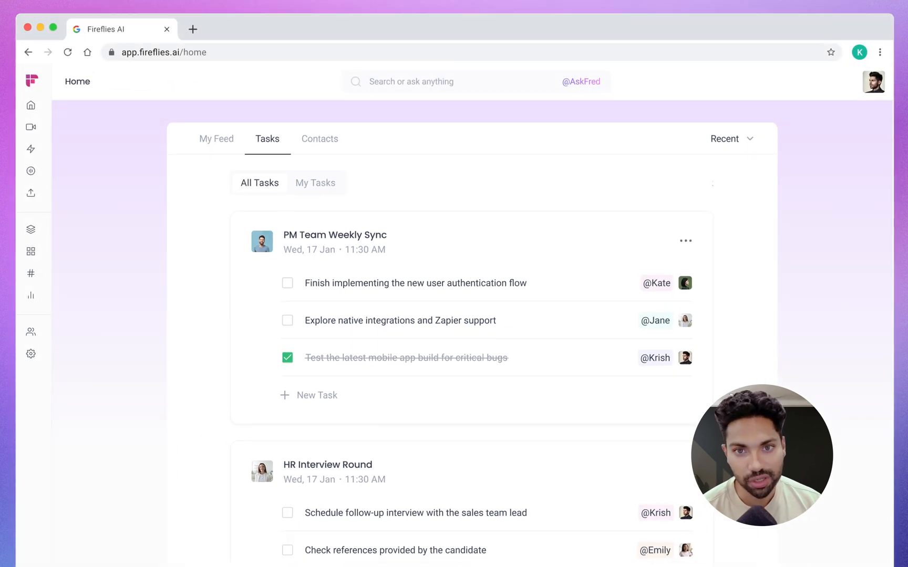
pyautogui.click(158, 52)
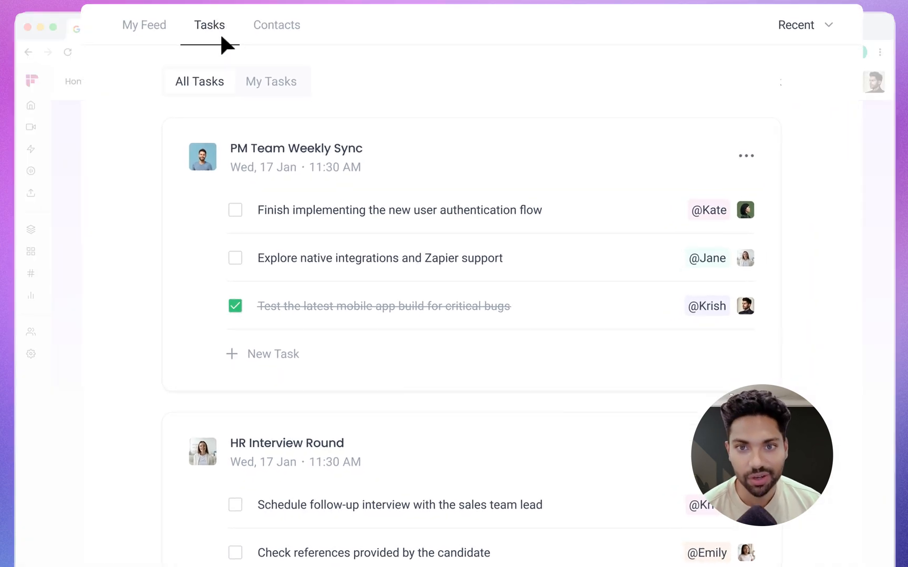
pyautogui.click(272, 82)
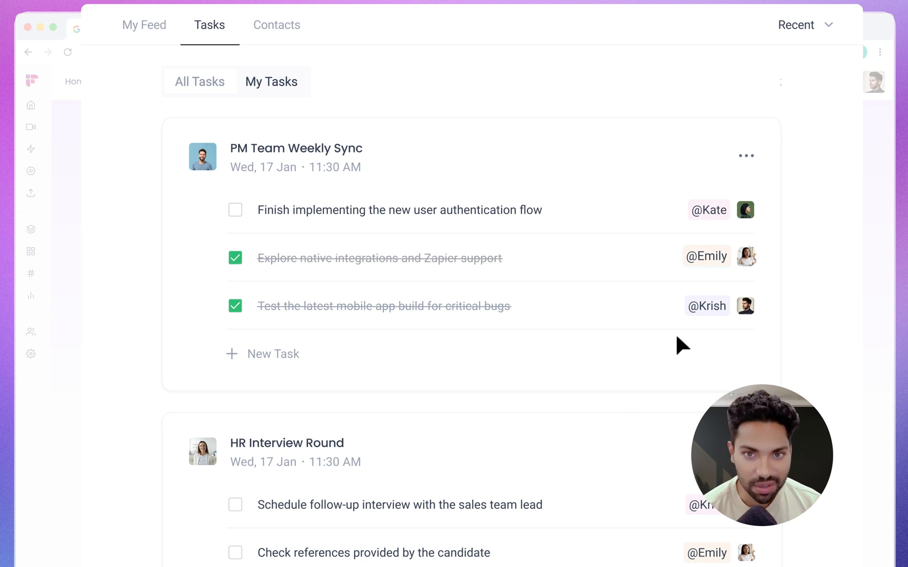
# Show the export menu for PM Team Weekly Sync tasks listing Asana, Monday, ClickUp and Trello.
pyautogui.click(746, 155)
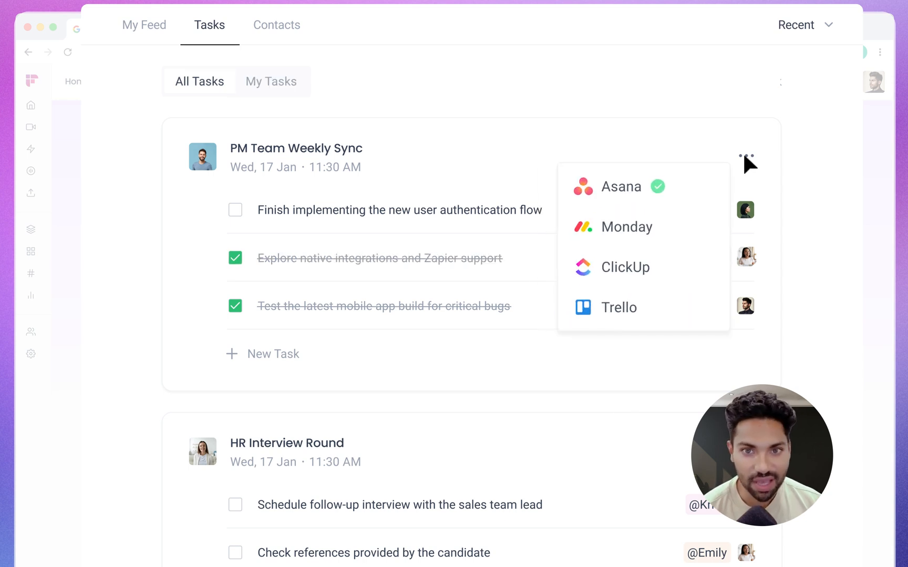
pyautogui.moveTo(643, 215)
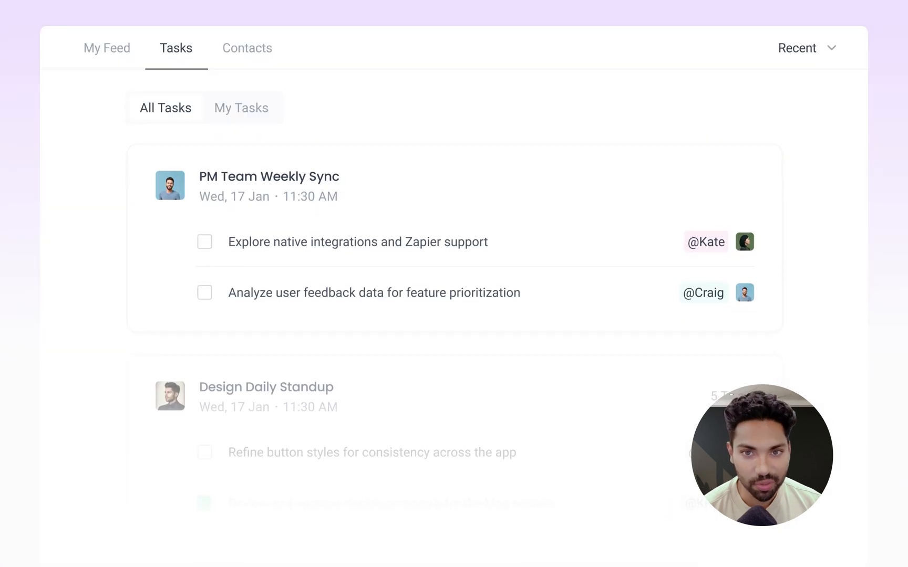
pyautogui.scroll(-3)
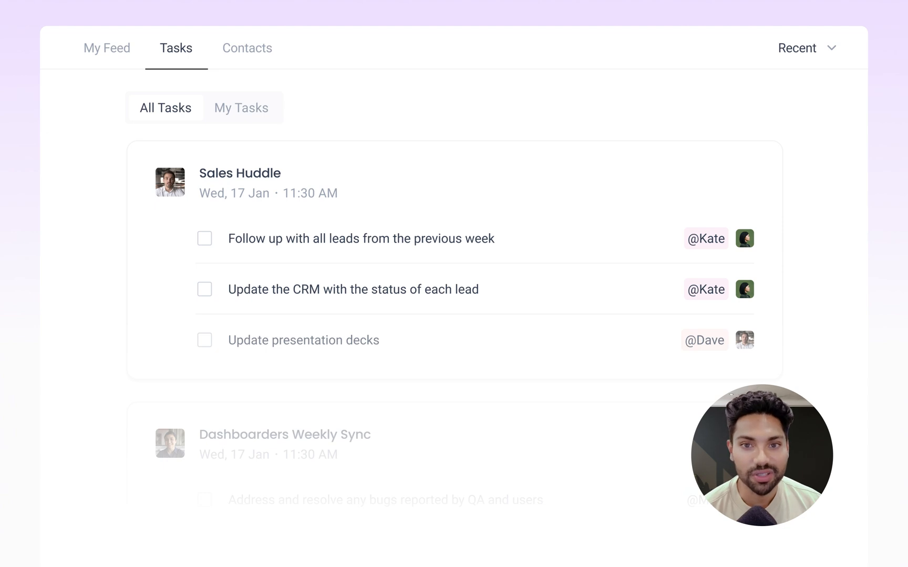
pyautogui.scroll(-3)
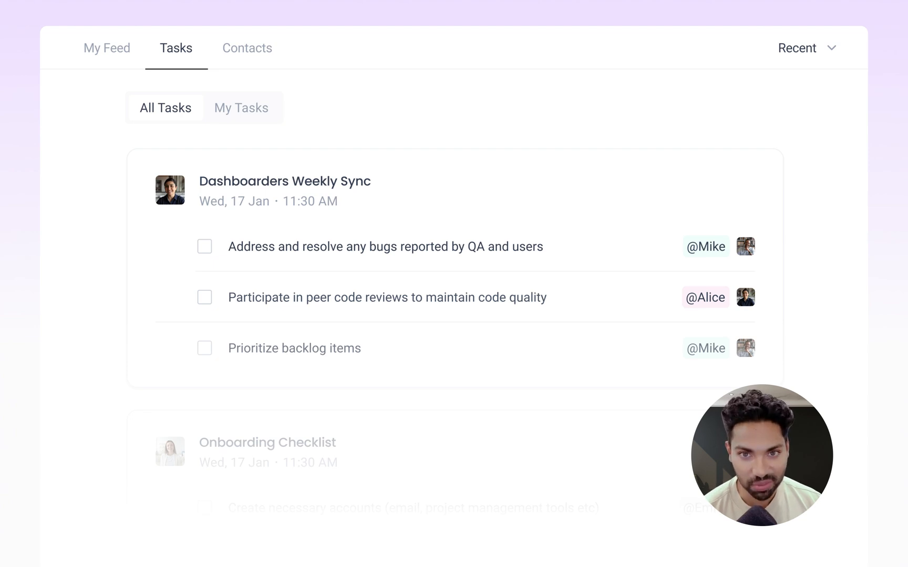
pyautogui.scroll(-3)
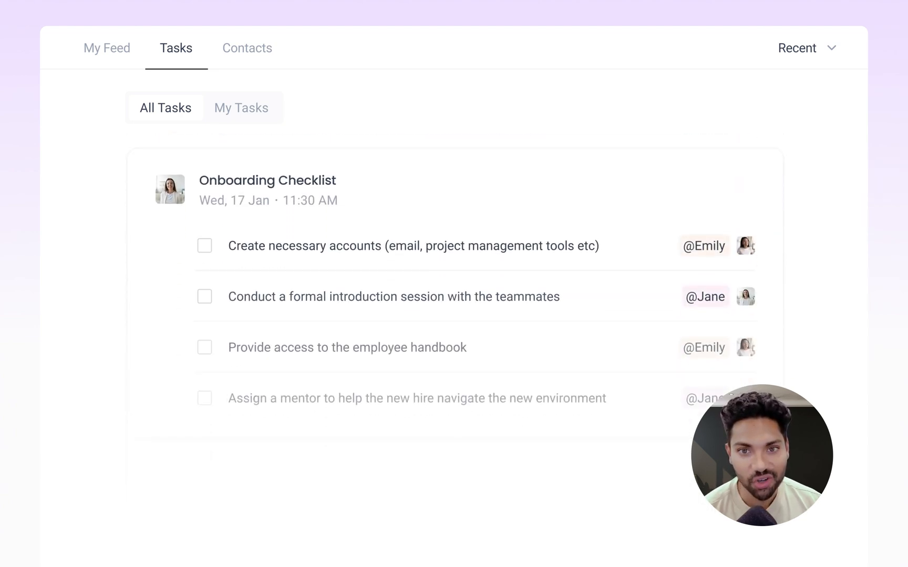